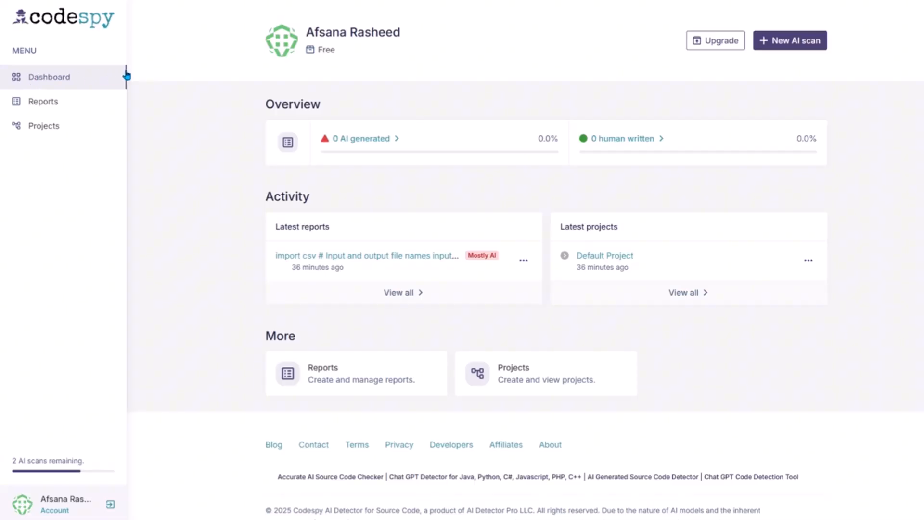
{"action": "mouse_move", "coordinate": [454, 149]}
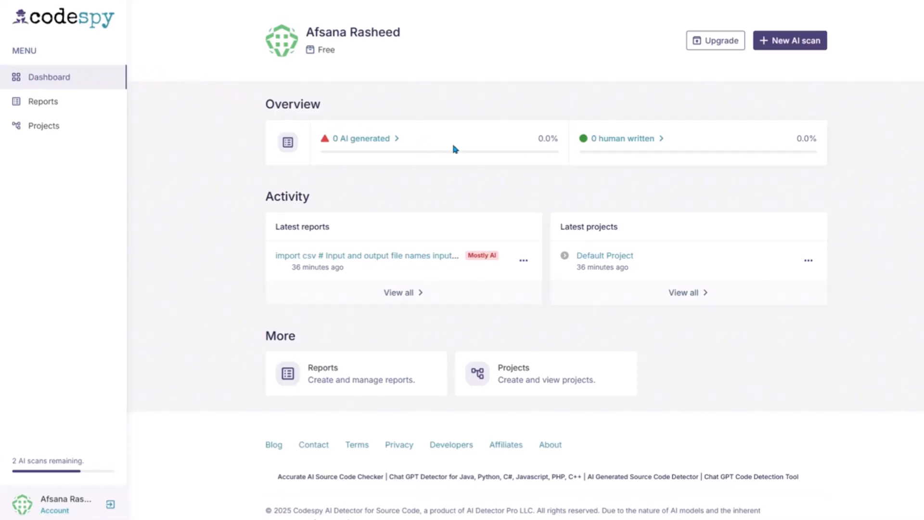
{"action": "mouse_move", "coordinate": [622, 138]}
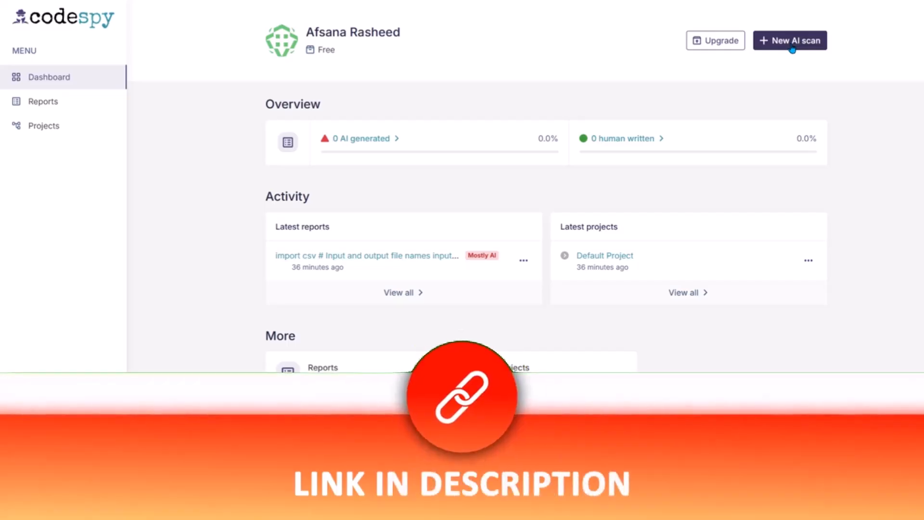
{"action": "mouse_move", "coordinate": [762, 88]}
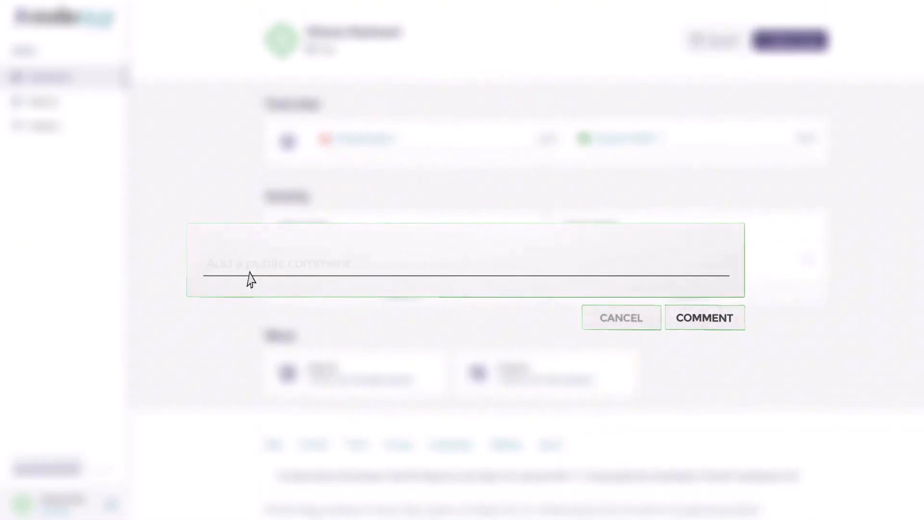
{"action": "type", "text": "Leave a comm"}
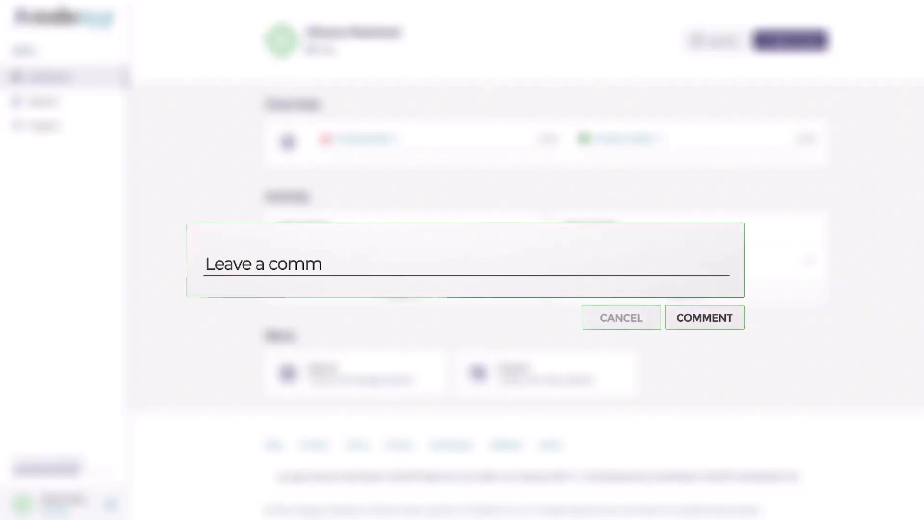